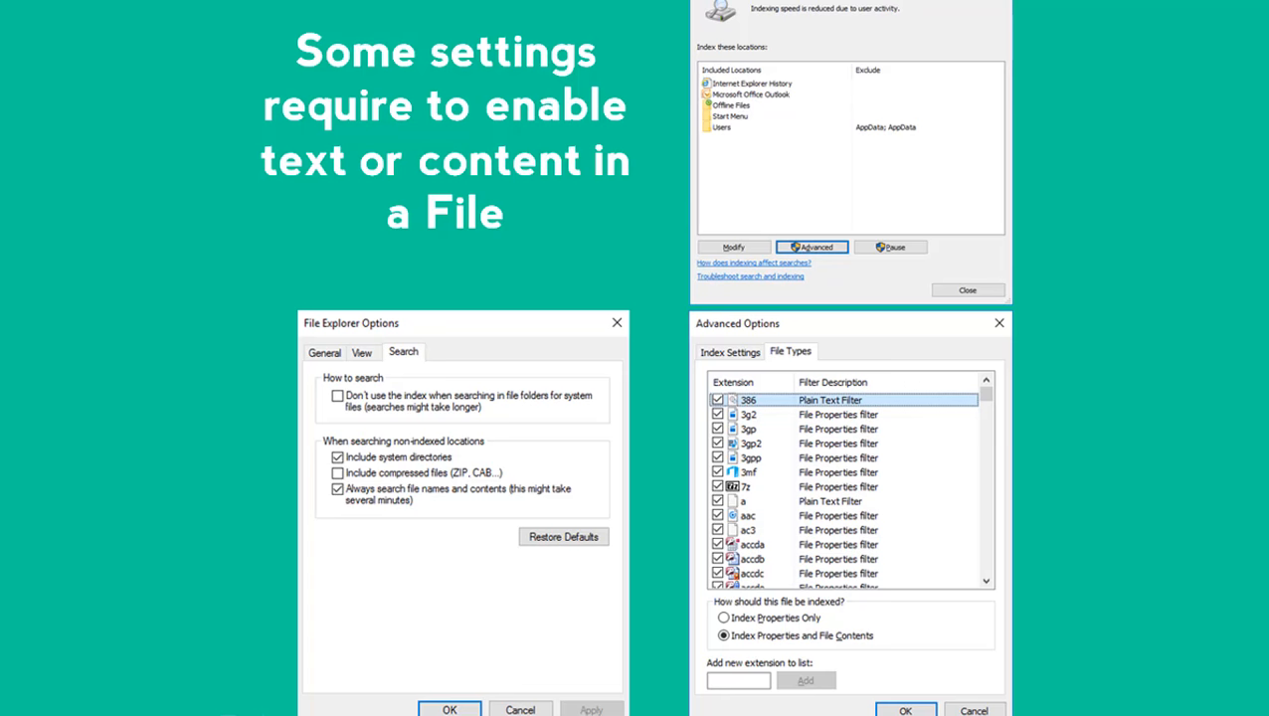
Step: Open the Windows 10 Start menu from the taskbar
{"action": "left_click", "coordinate": [12, 703]}
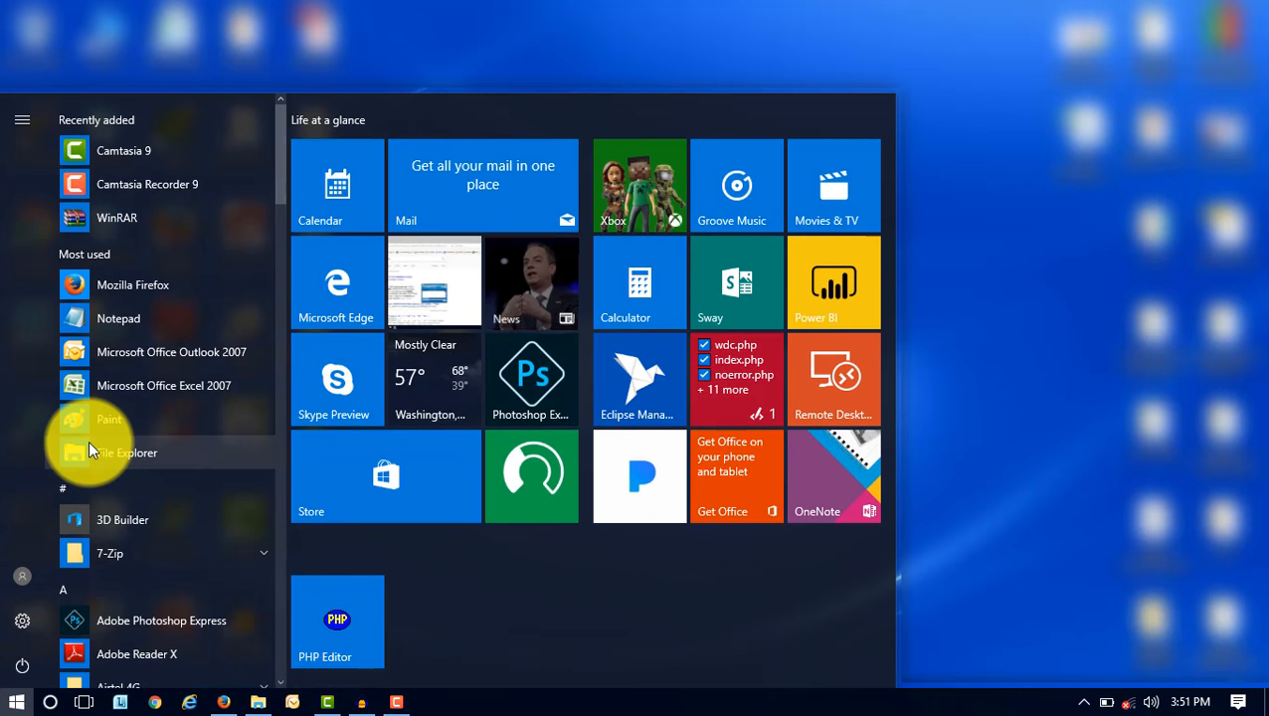
Step: Launch Control Panel by searching 'control p' and set View by to Category
{"action": "type", "text": "control p"}
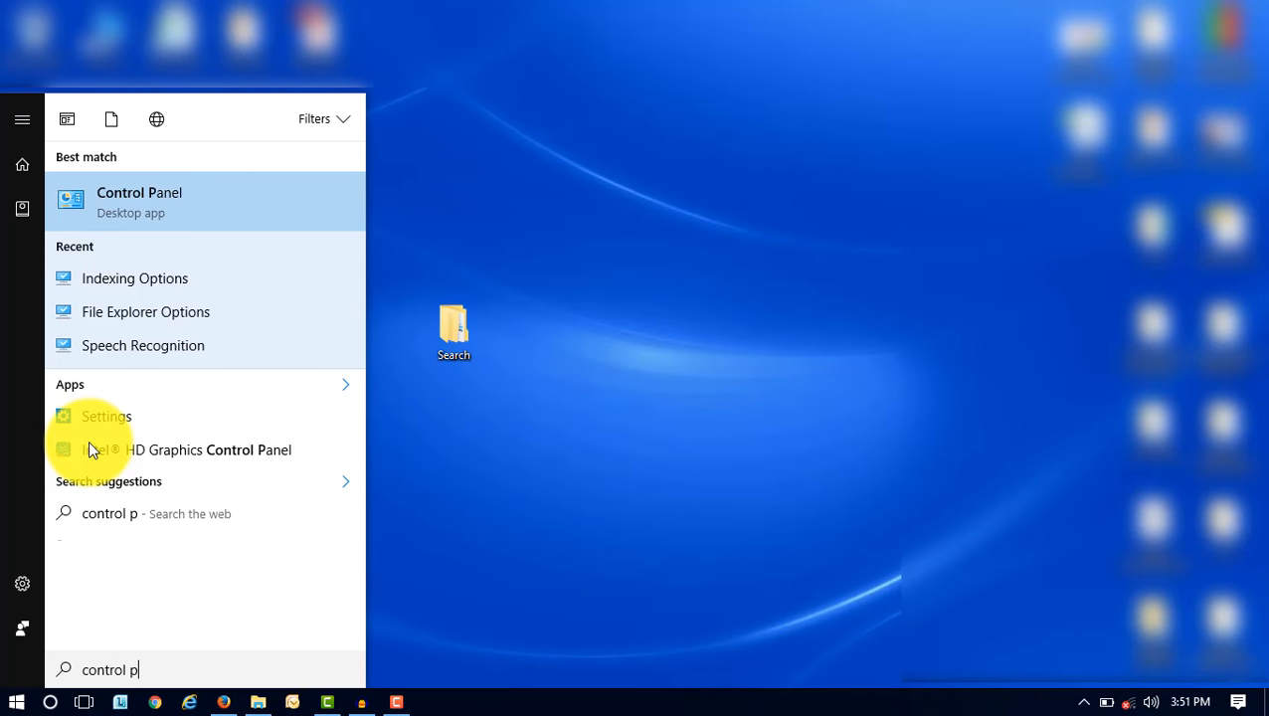
{"action": "left_click", "coordinate": [140, 201]}
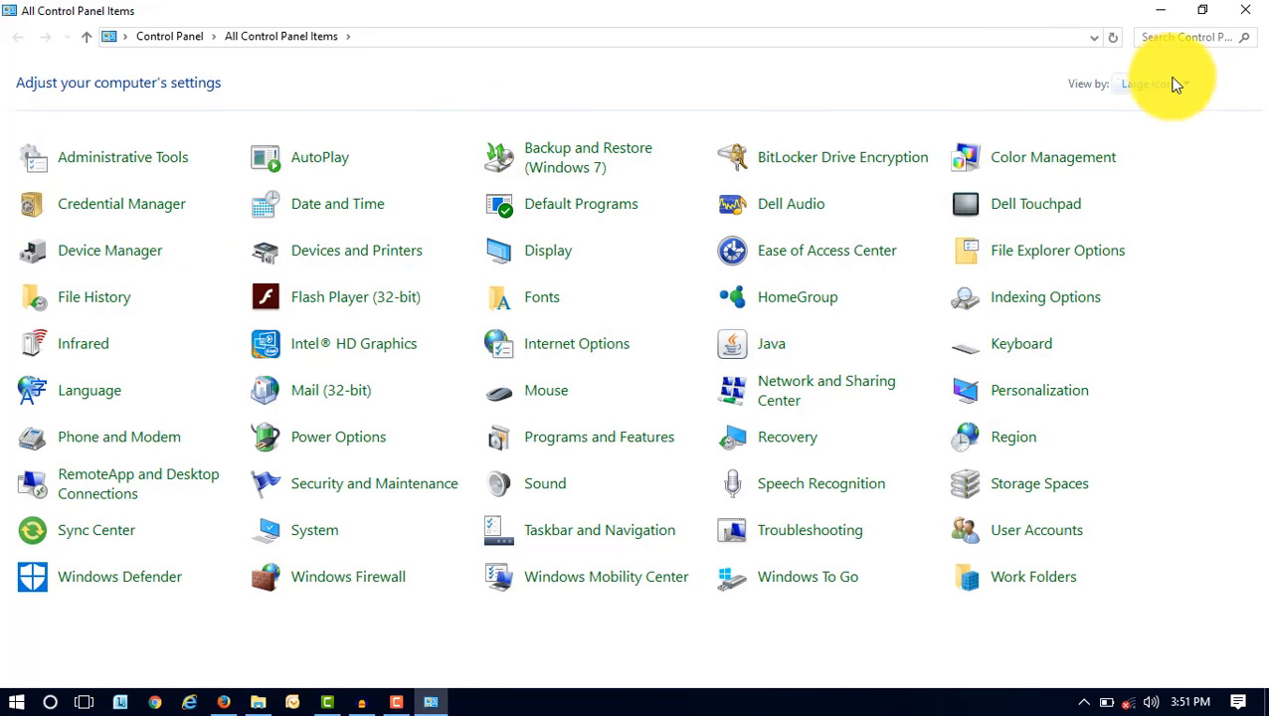
{"action": "left_click", "coordinate": [1157, 83]}
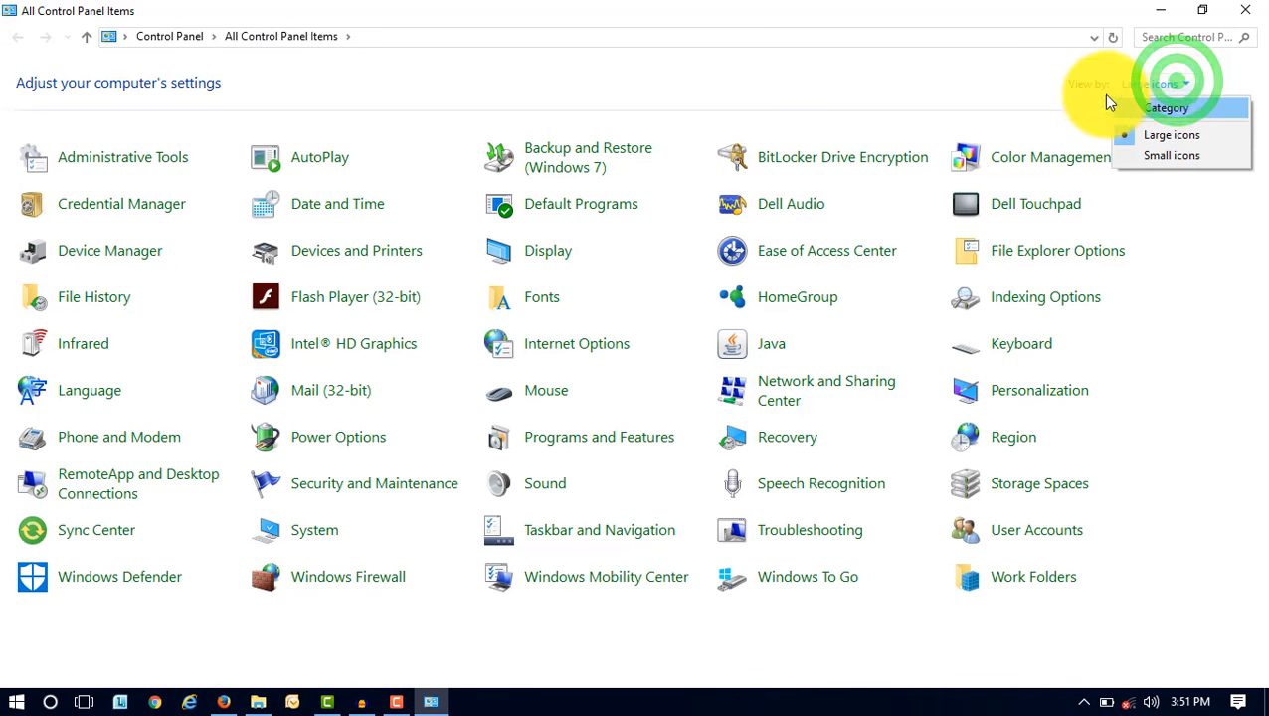
{"action": "left_click", "coordinate": [1167, 107]}
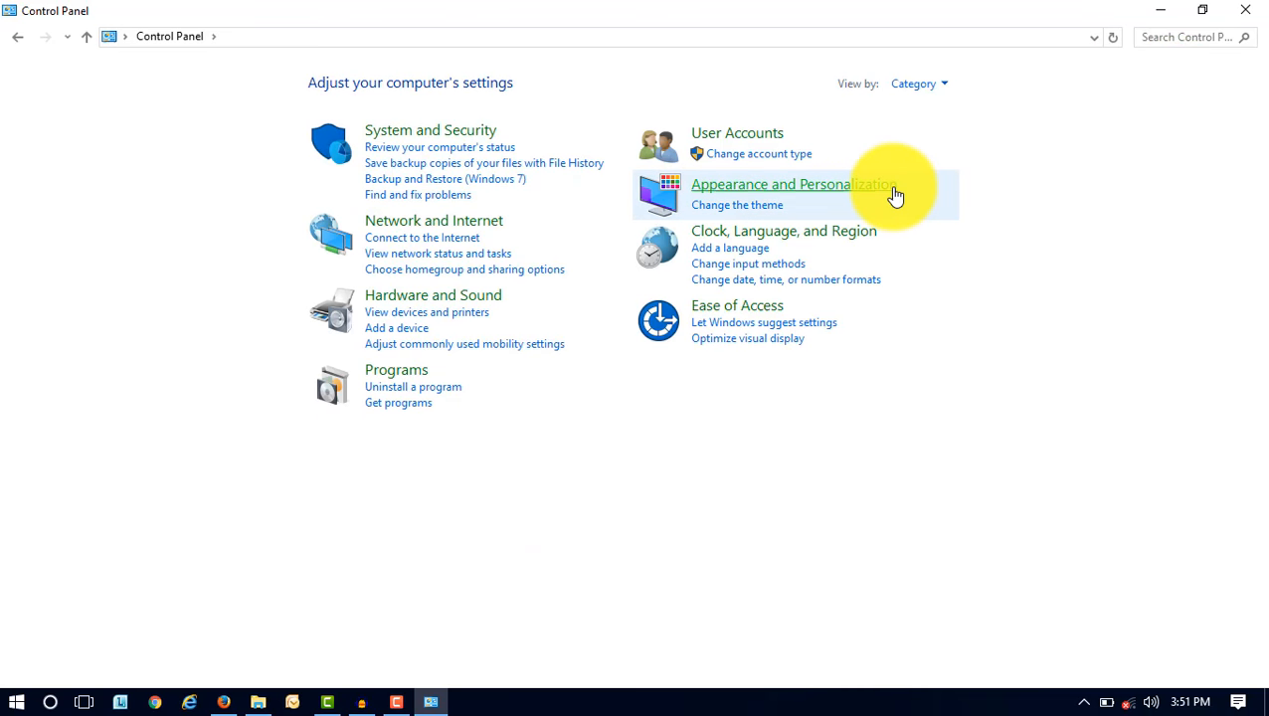
{"action": "mouse_move", "coordinate": [890, 194]}
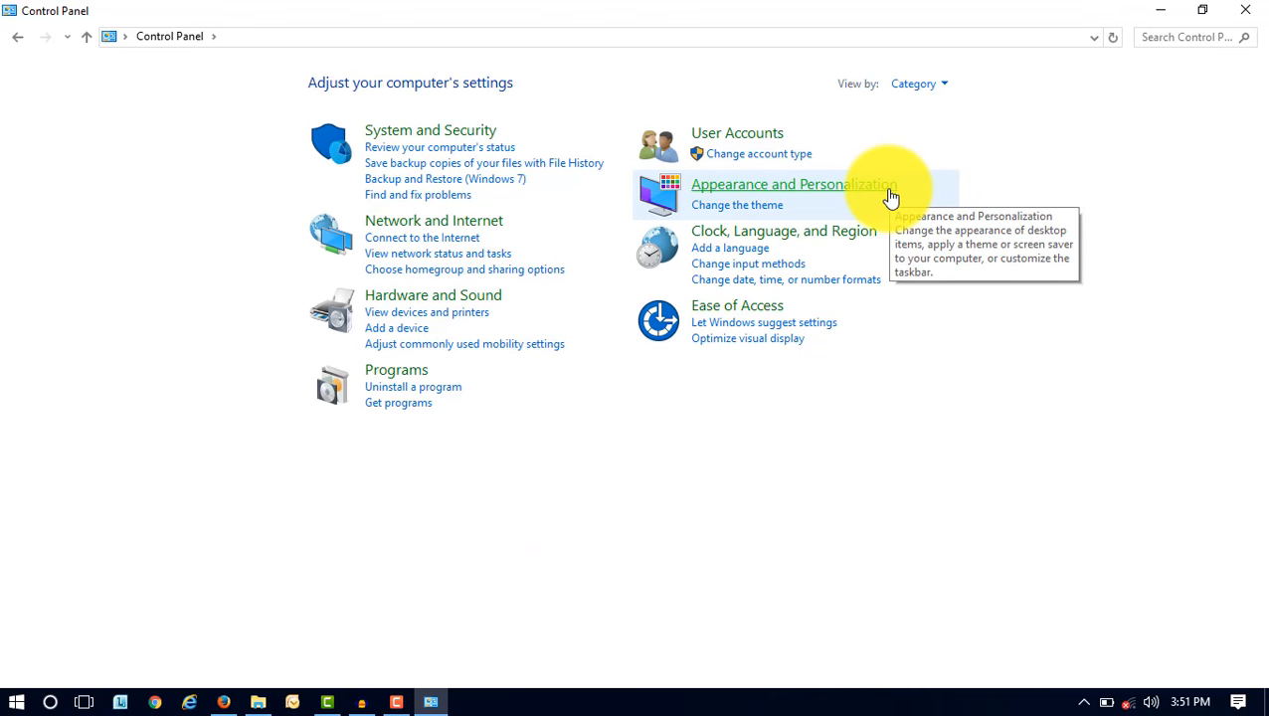
{"action": "mouse_move", "coordinate": [848, 193]}
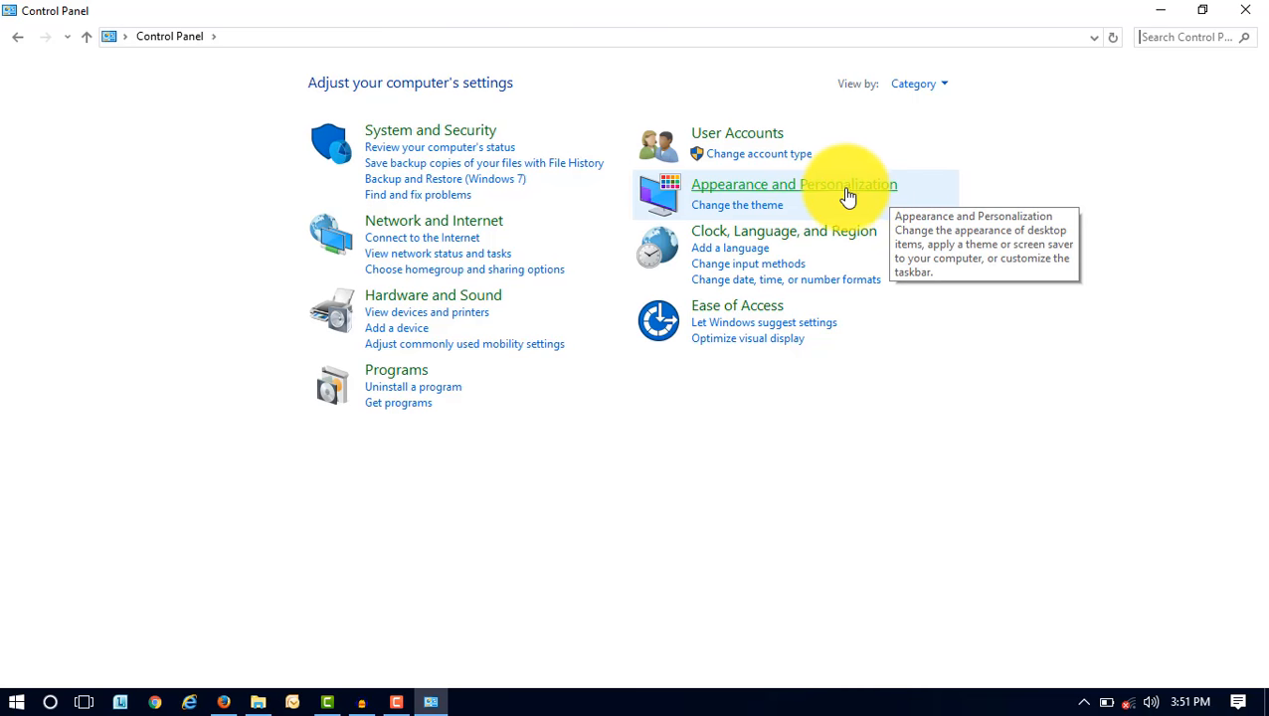
Step: Review the Search tab of File Explorer Options under Appearance and Personalization, then close it
{"action": "left_click", "coordinate": [793, 184]}
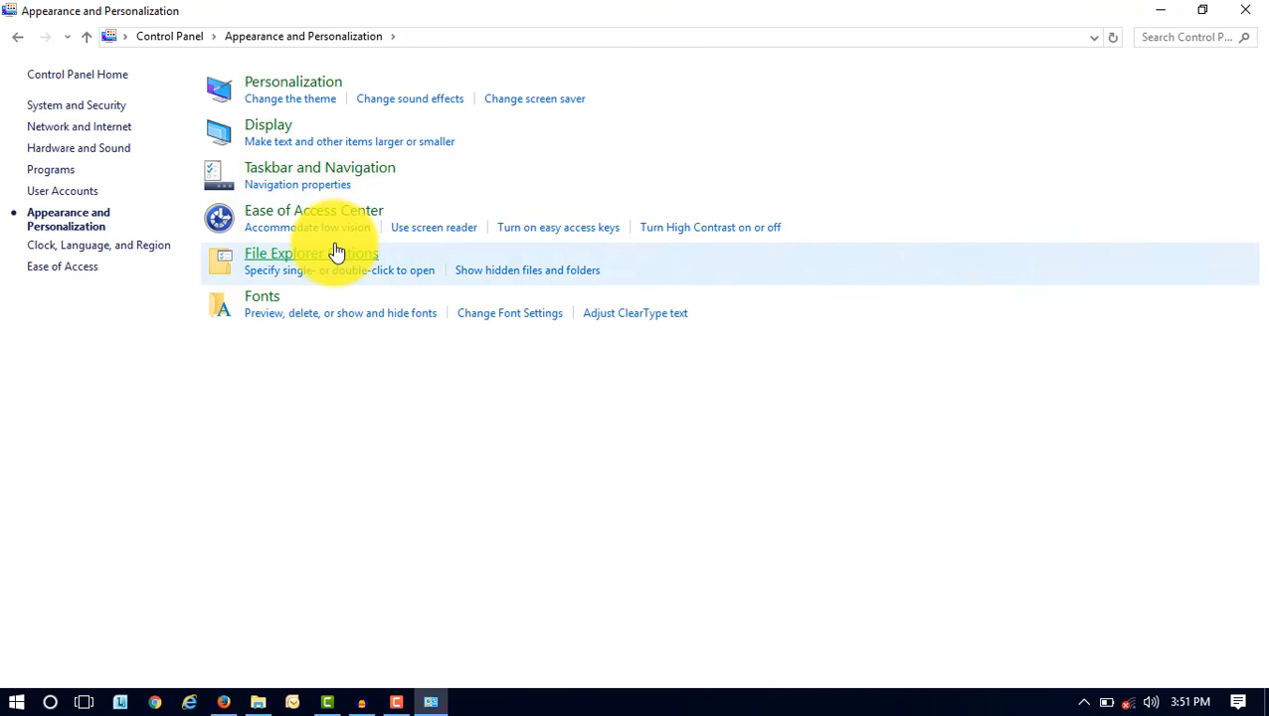
{"action": "left_click", "coordinate": [310, 252]}
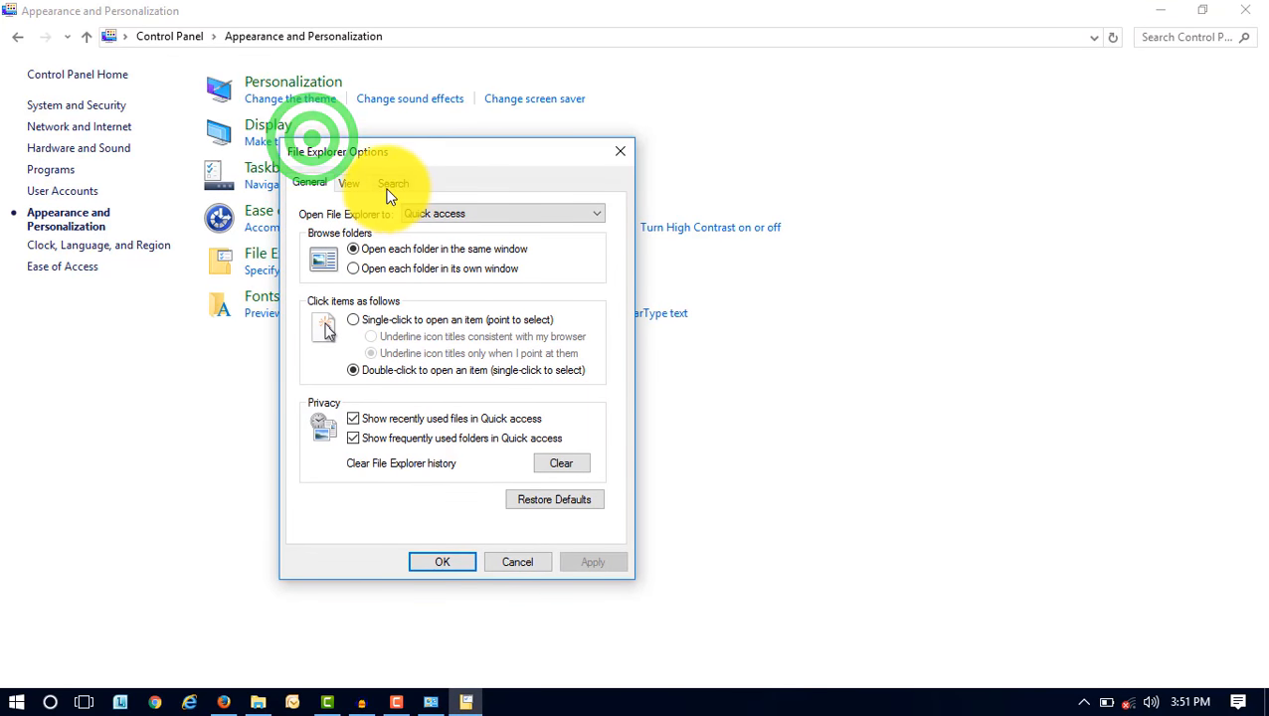
{"action": "left_click", "coordinate": [393, 182]}
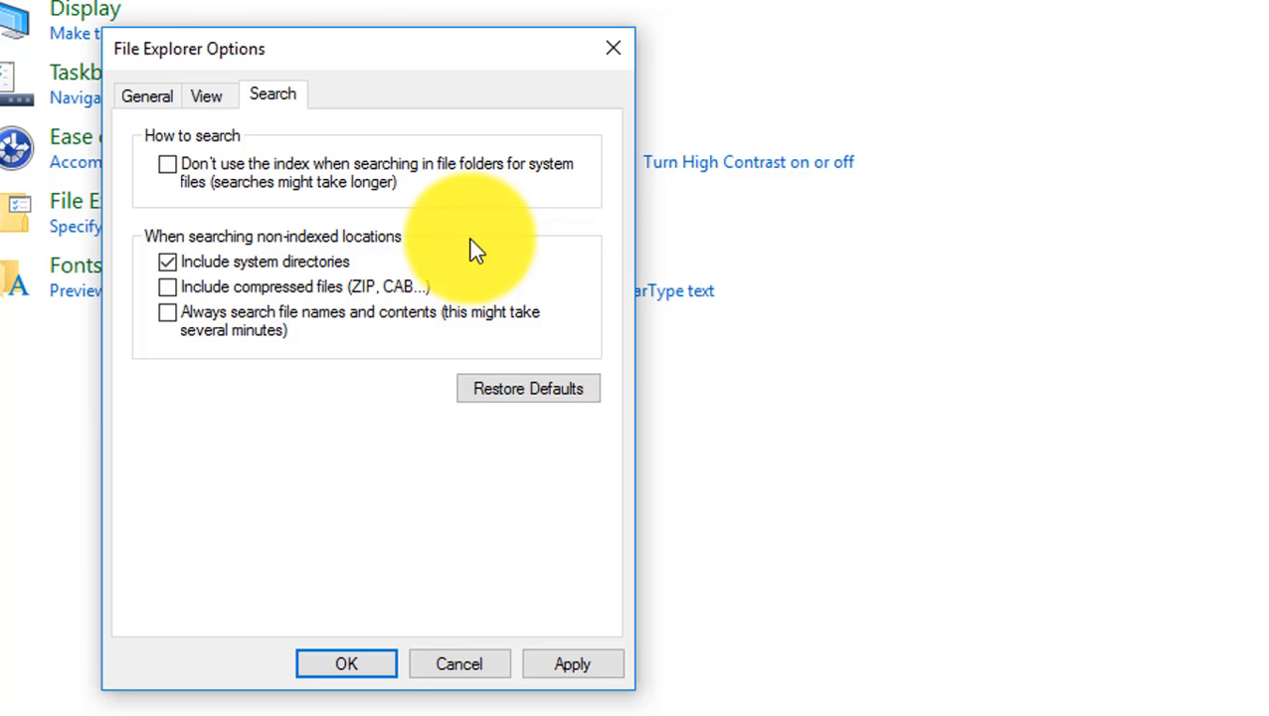
{"action": "left_click", "coordinate": [167, 312]}
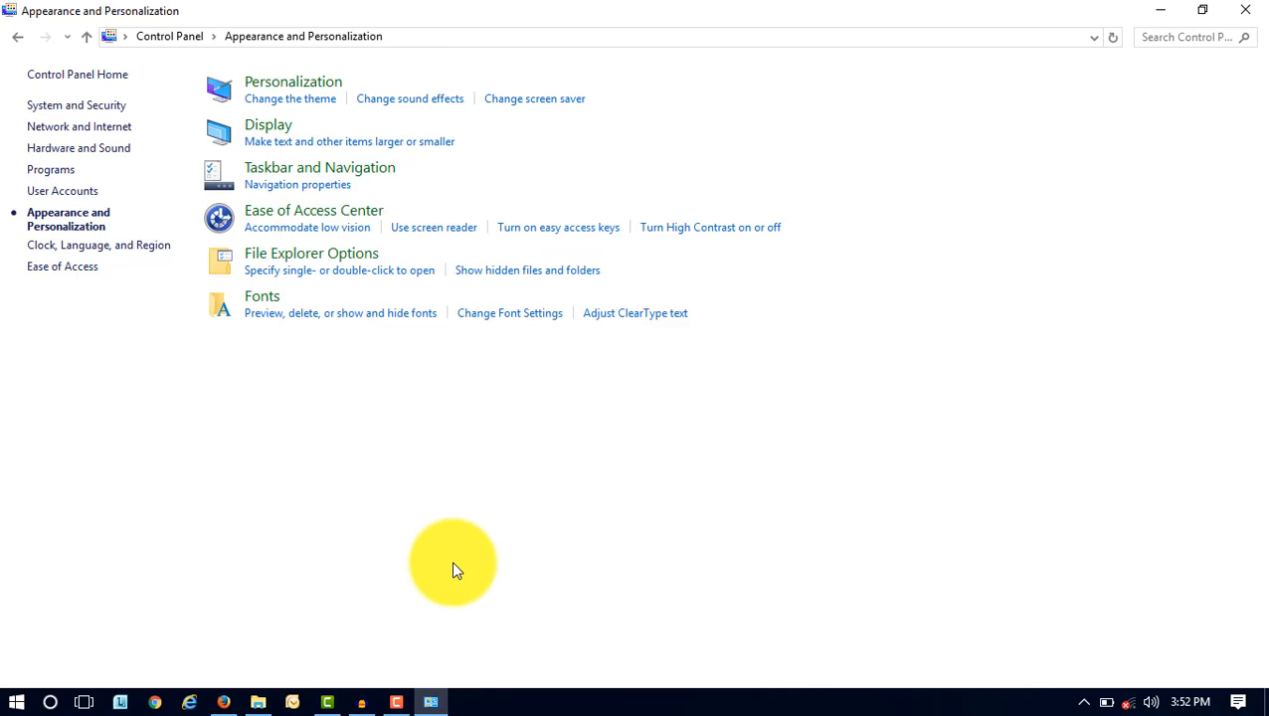
Step: Switch Control Panel home to Large icons and open Indexing Options
{"action": "left_click", "coordinate": [17, 36]}
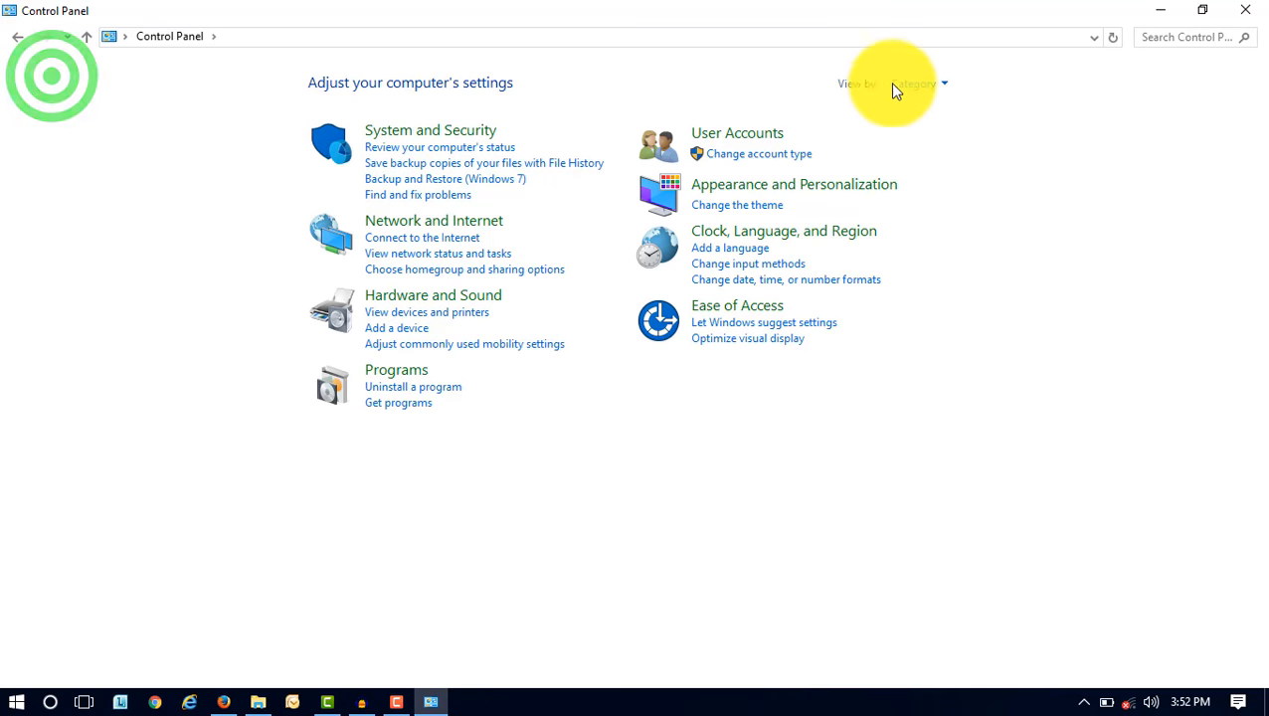
{"action": "left_click", "coordinate": [917, 83]}
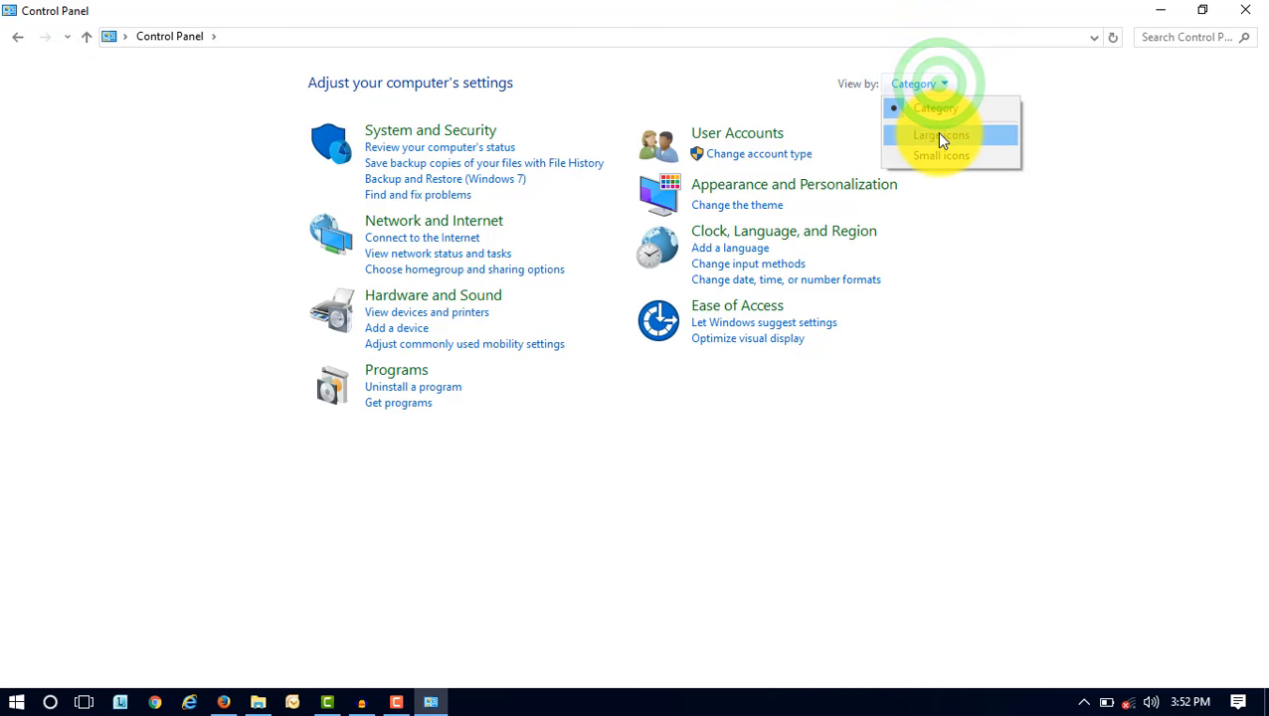
{"action": "left_click", "coordinate": [940, 134]}
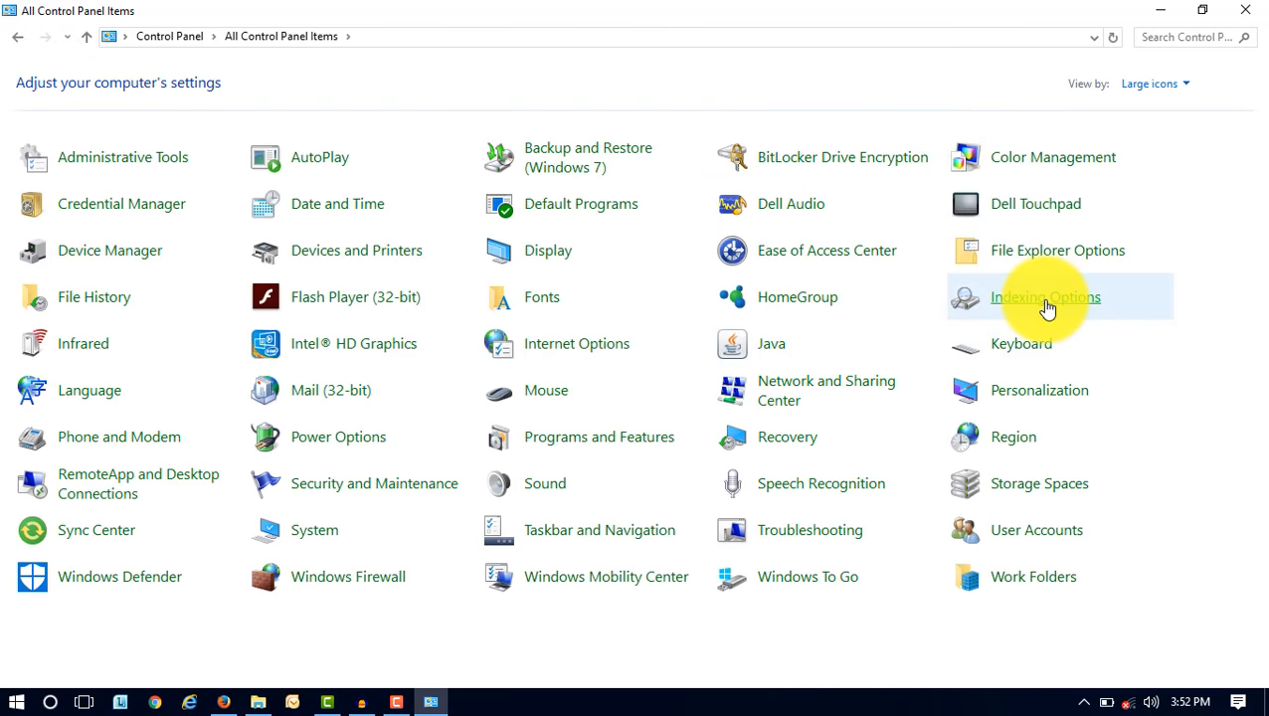
{"action": "mouse_move", "coordinate": [1045, 298]}
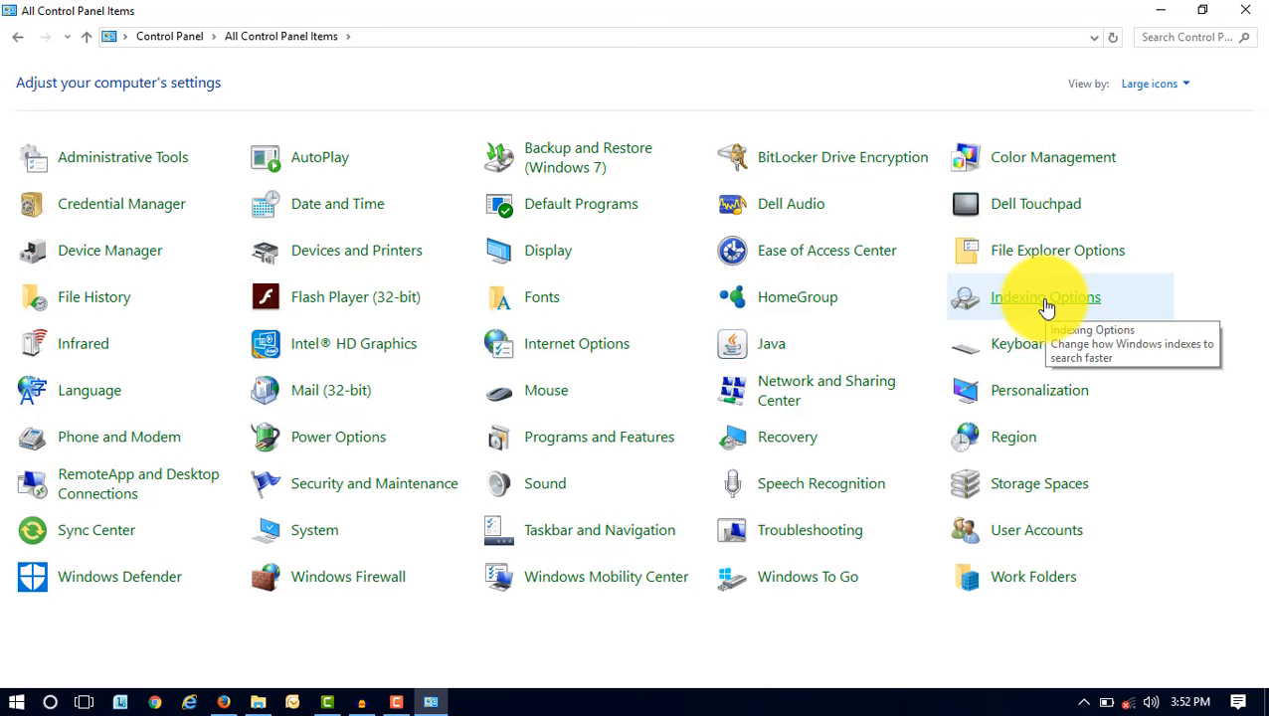
{"action": "left_click", "coordinate": [1045, 296]}
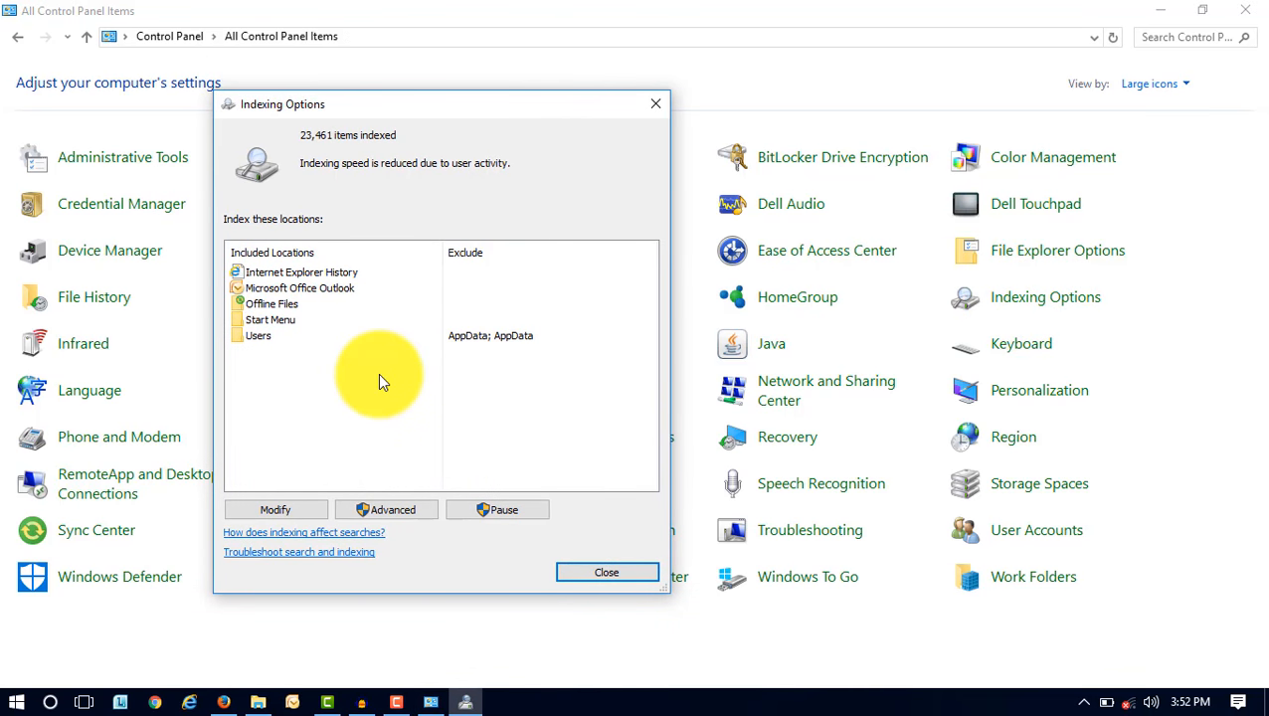
Step: In Advanced Options' File Types tab, choose 'Index Properties and File Contents'
{"action": "left_click", "coordinate": [386, 509]}
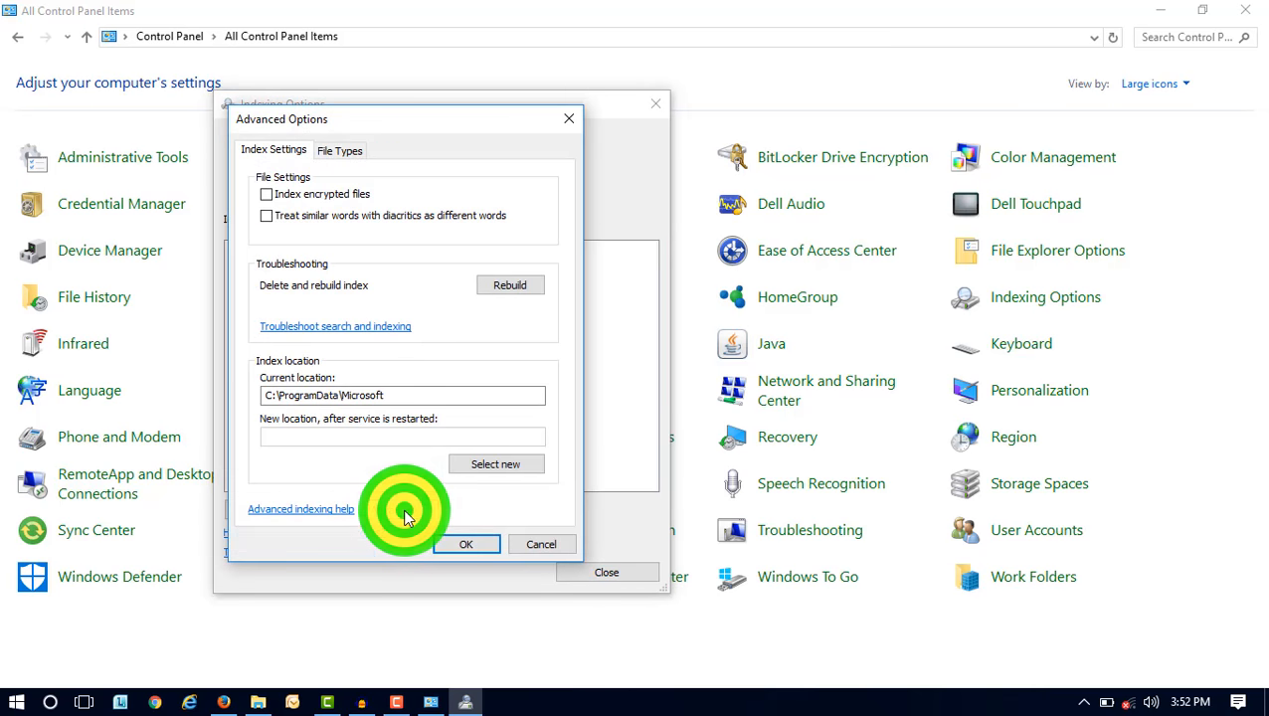
{"action": "left_click", "coordinate": [340, 151]}
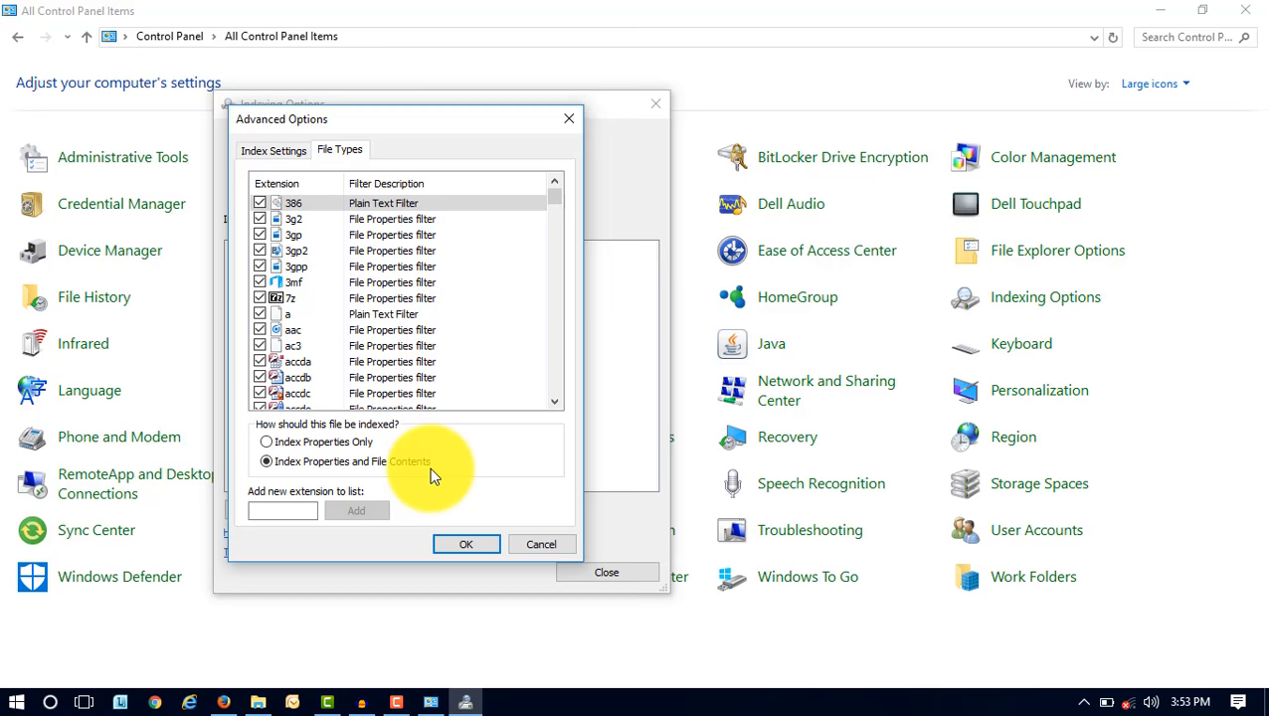
{"action": "left_click", "coordinate": [466, 544]}
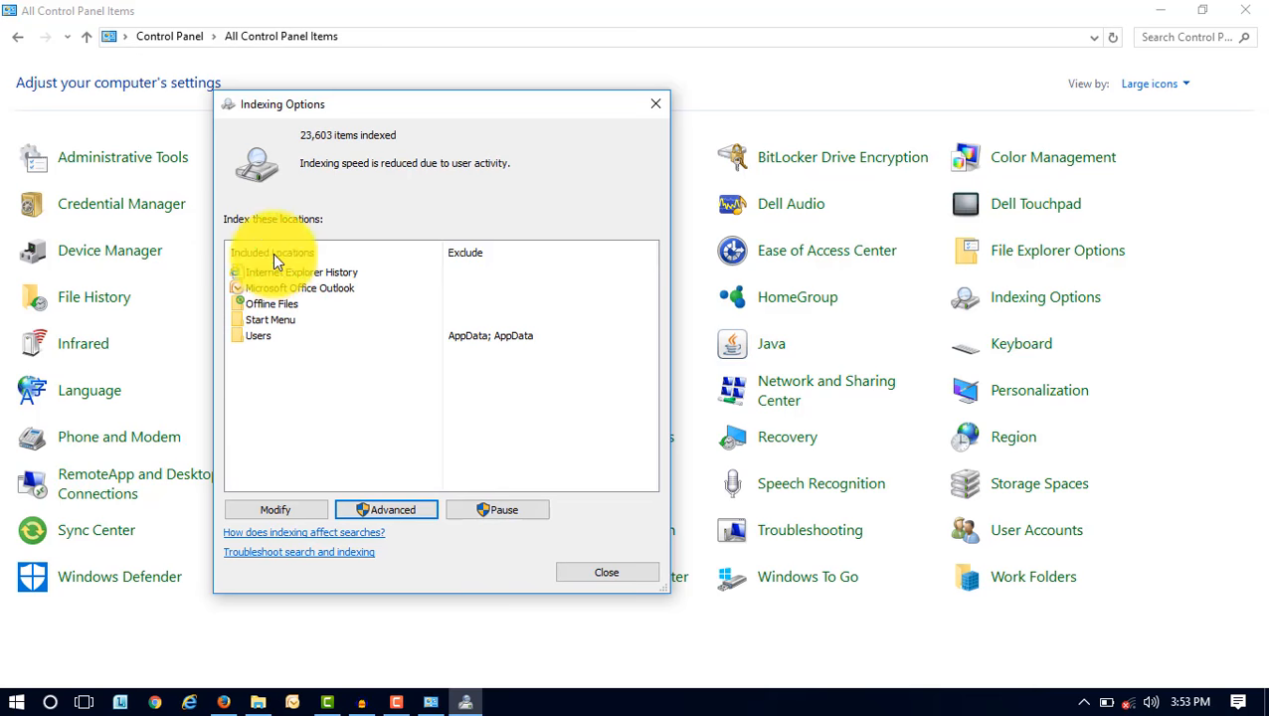
{"action": "mouse_move", "coordinate": [276, 272]}
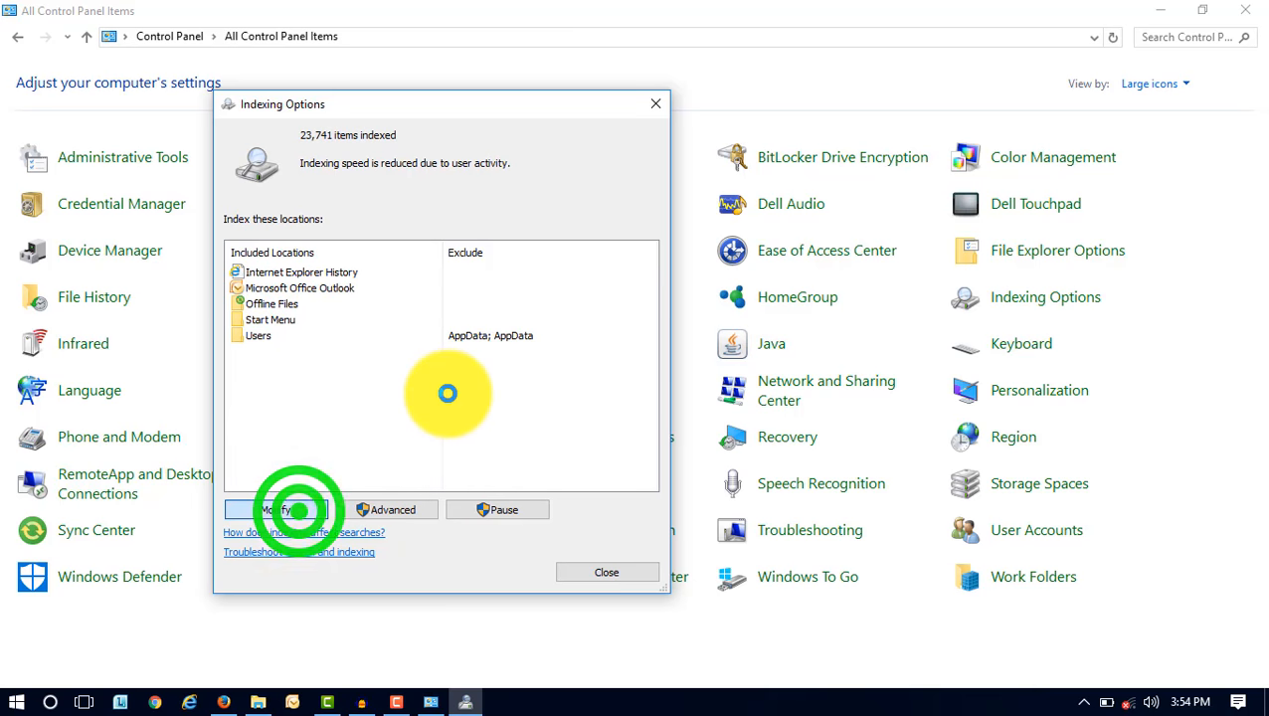
Step: Review indexed locations in Modify, expanding Local Disk (C:) but leaving both disks unchecked
{"action": "left_click", "coordinate": [276, 509]}
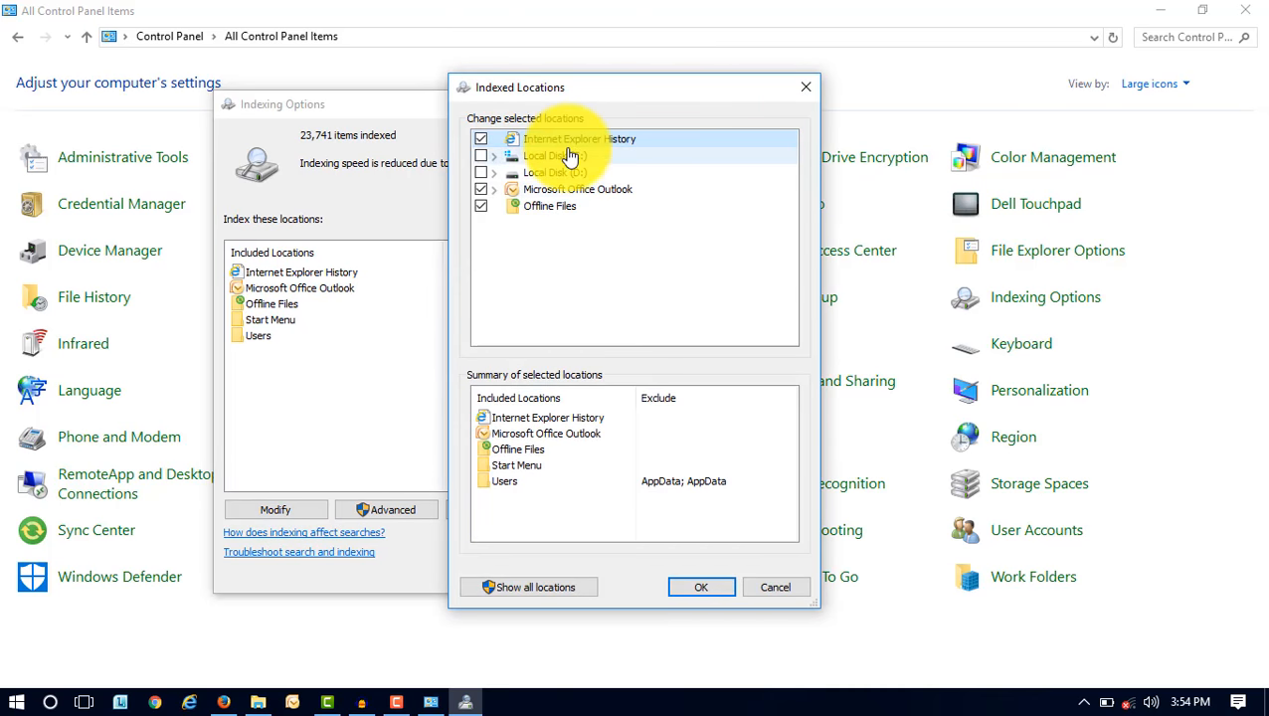
{"action": "left_click", "coordinate": [481, 172]}
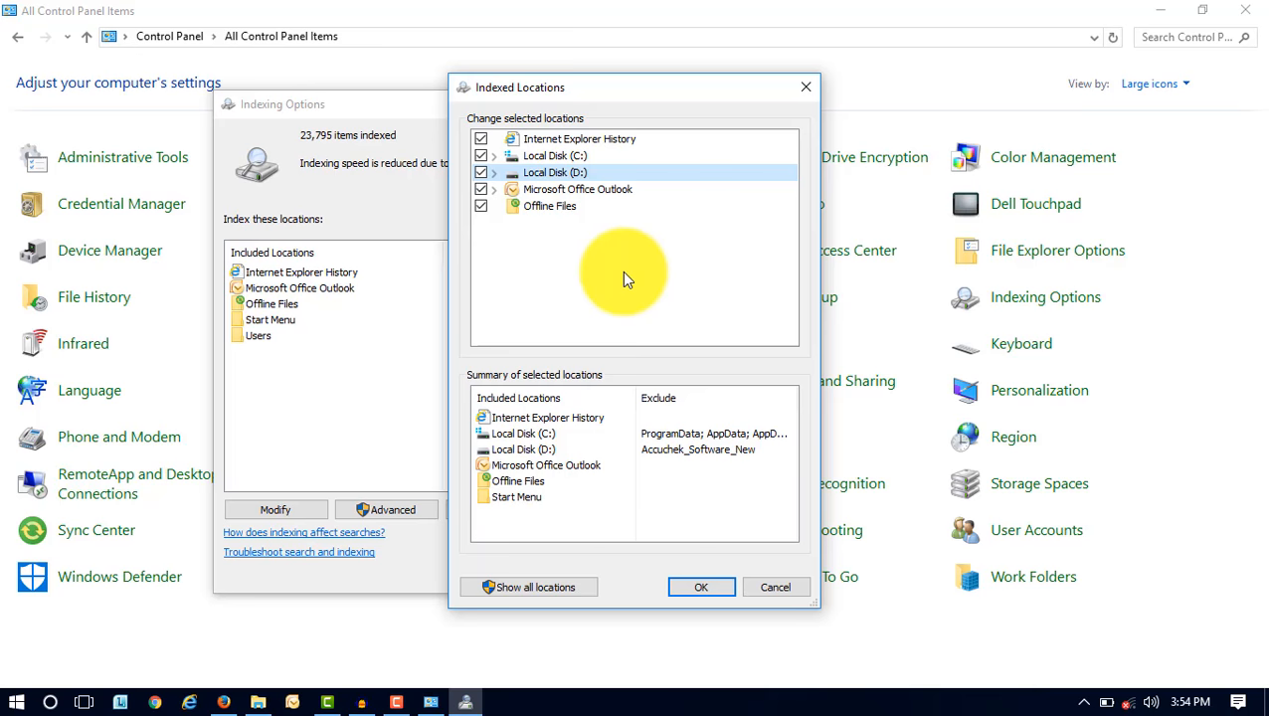
{"action": "mouse_move", "coordinate": [487, 181]}
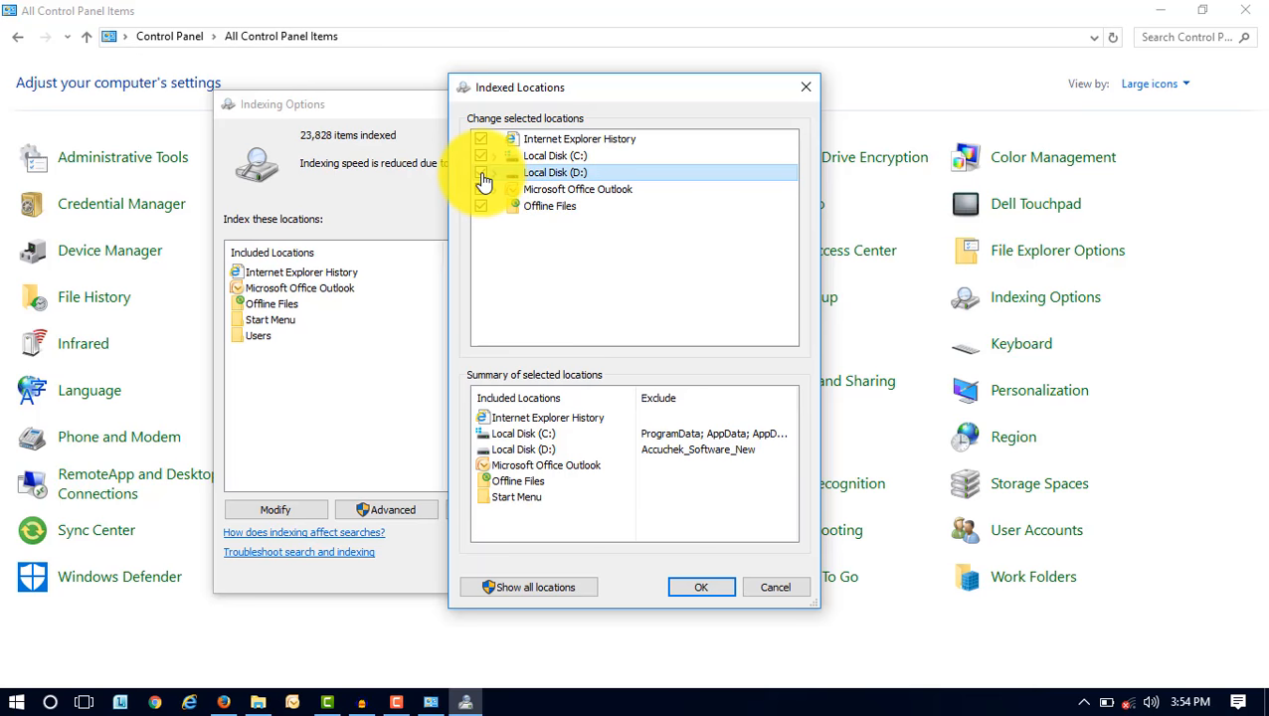
{"action": "left_click", "coordinate": [495, 139]}
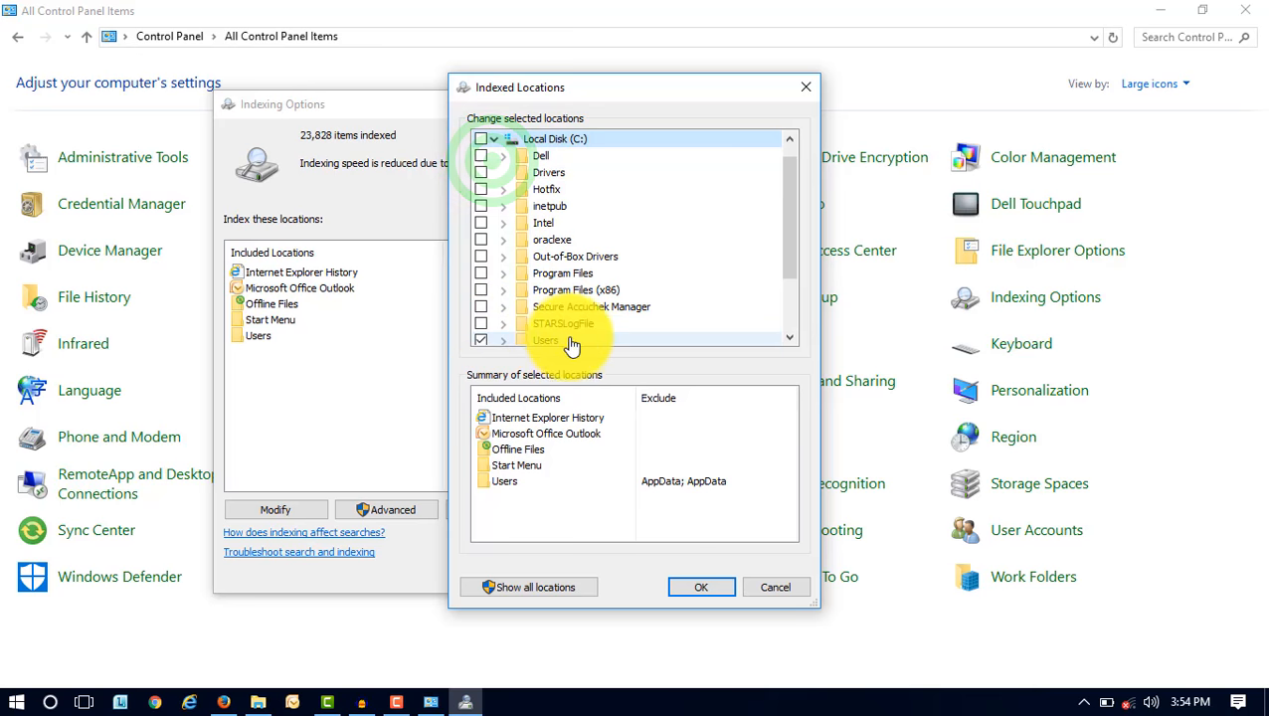
{"action": "scroll", "scroll_direction": "down", "scroll_amount": 3}
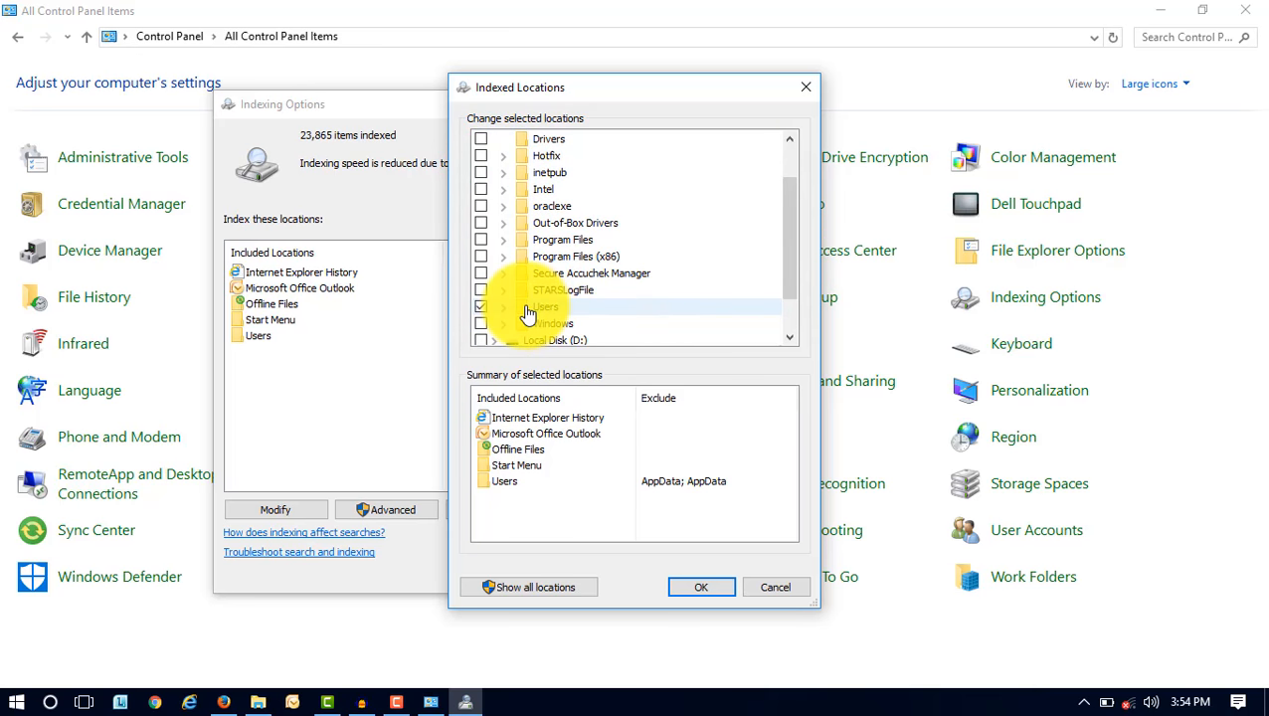
{"action": "mouse_move", "coordinate": [801, 251]}
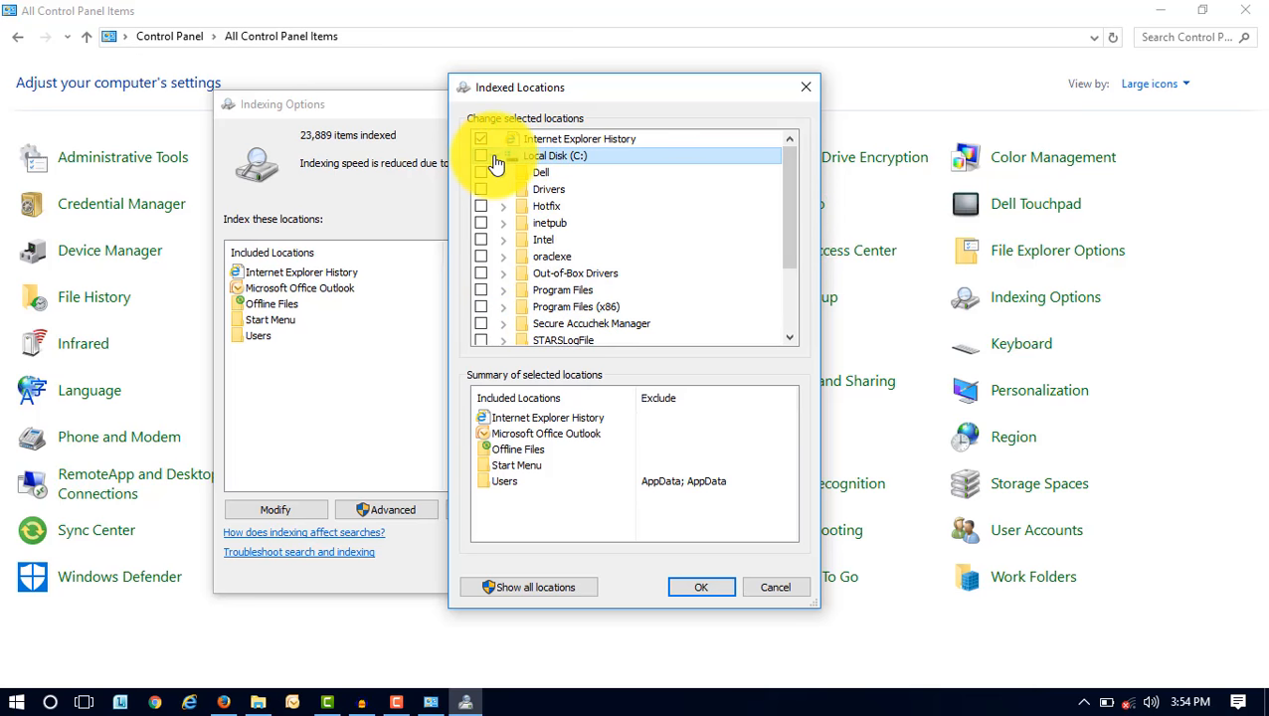
{"action": "left_click", "coordinate": [503, 155]}
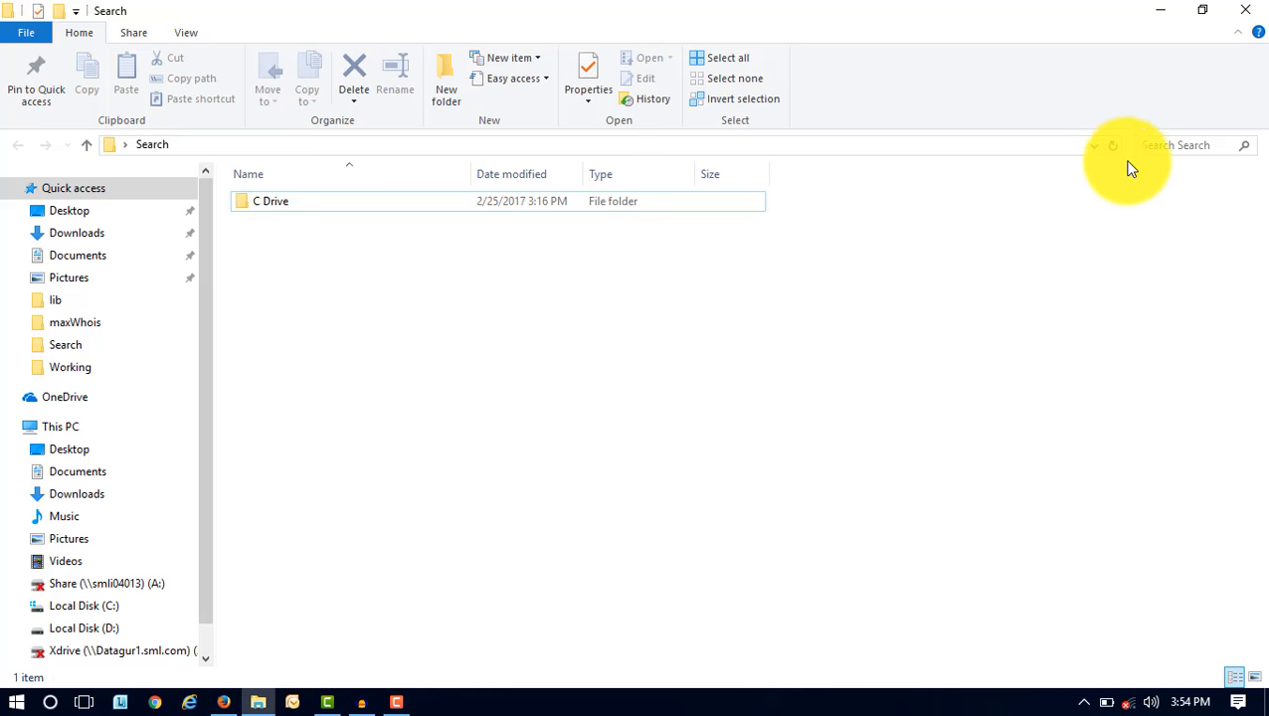
Step: Search the Search folder for 'Windows 10', open Search Matter.docx, and highlight the match
{"action": "left_click", "coordinate": [1174, 145]}
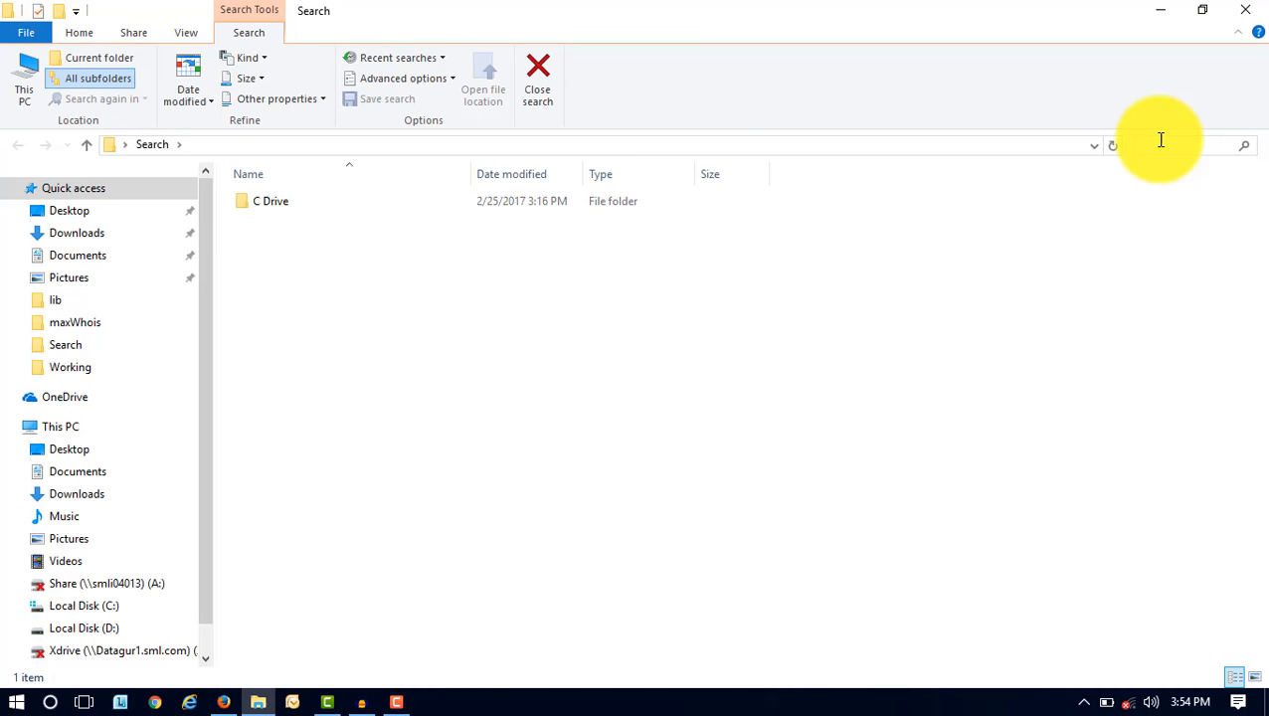
{"action": "type", "text": "Windows 10"}
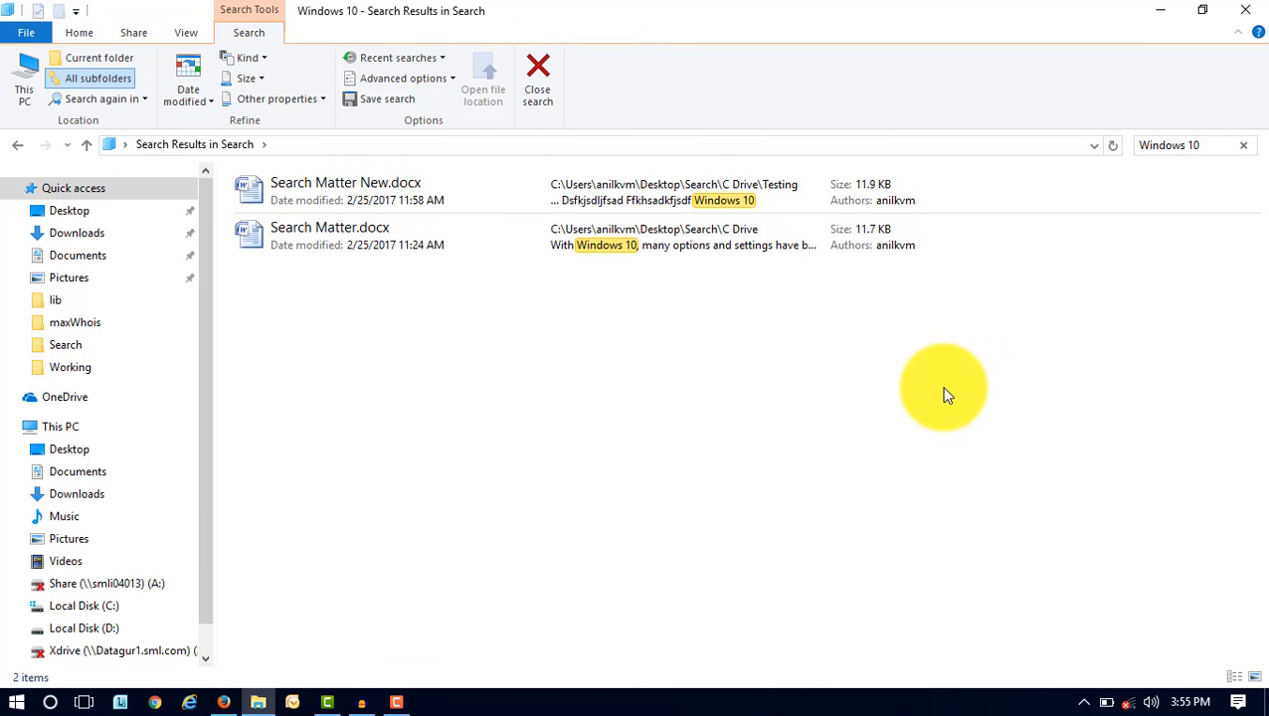
{"action": "left_click", "coordinate": [1183, 145]}
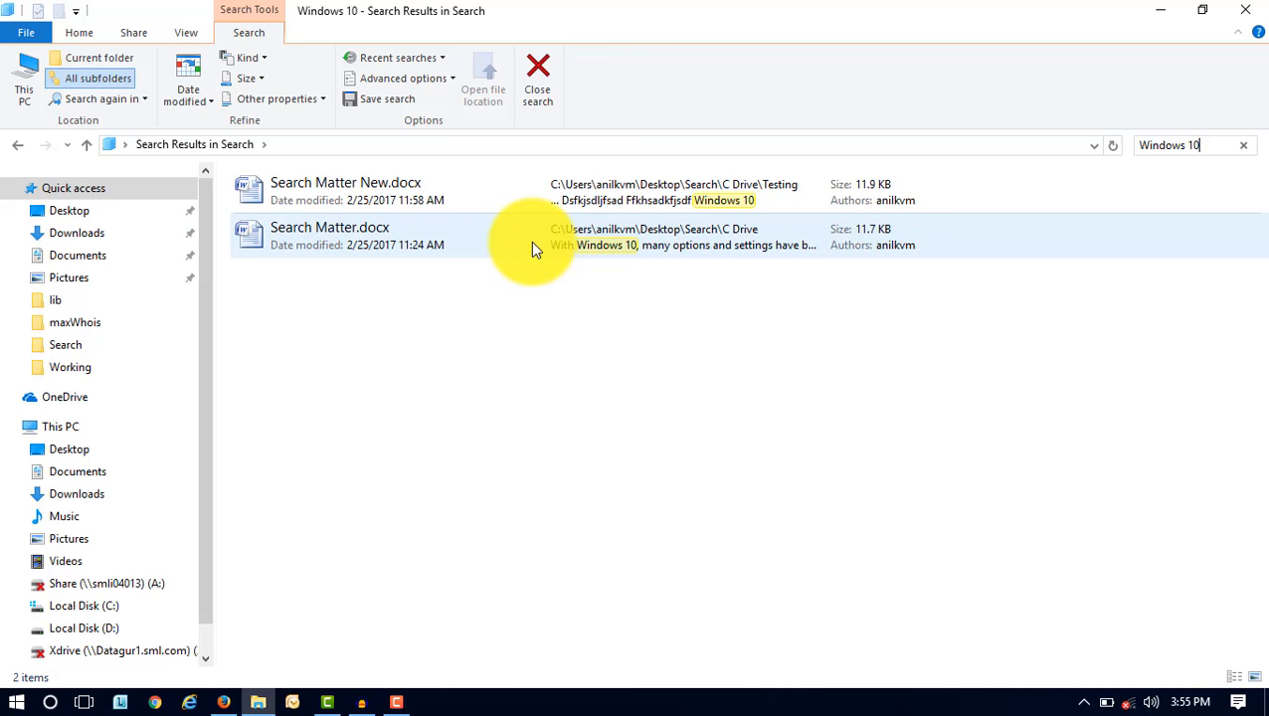
{"action": "double_click", "coordinate": [329, 234]}
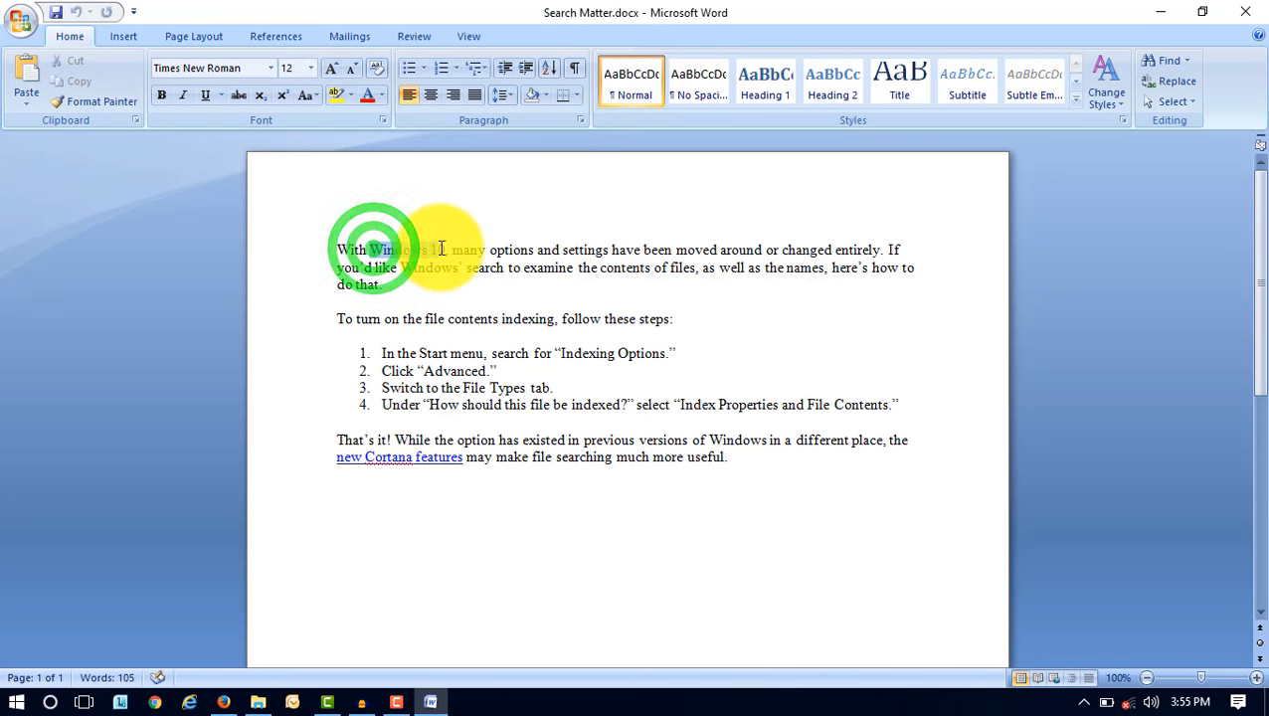
{"action": "double_click", "coordinate": [406, 249]}
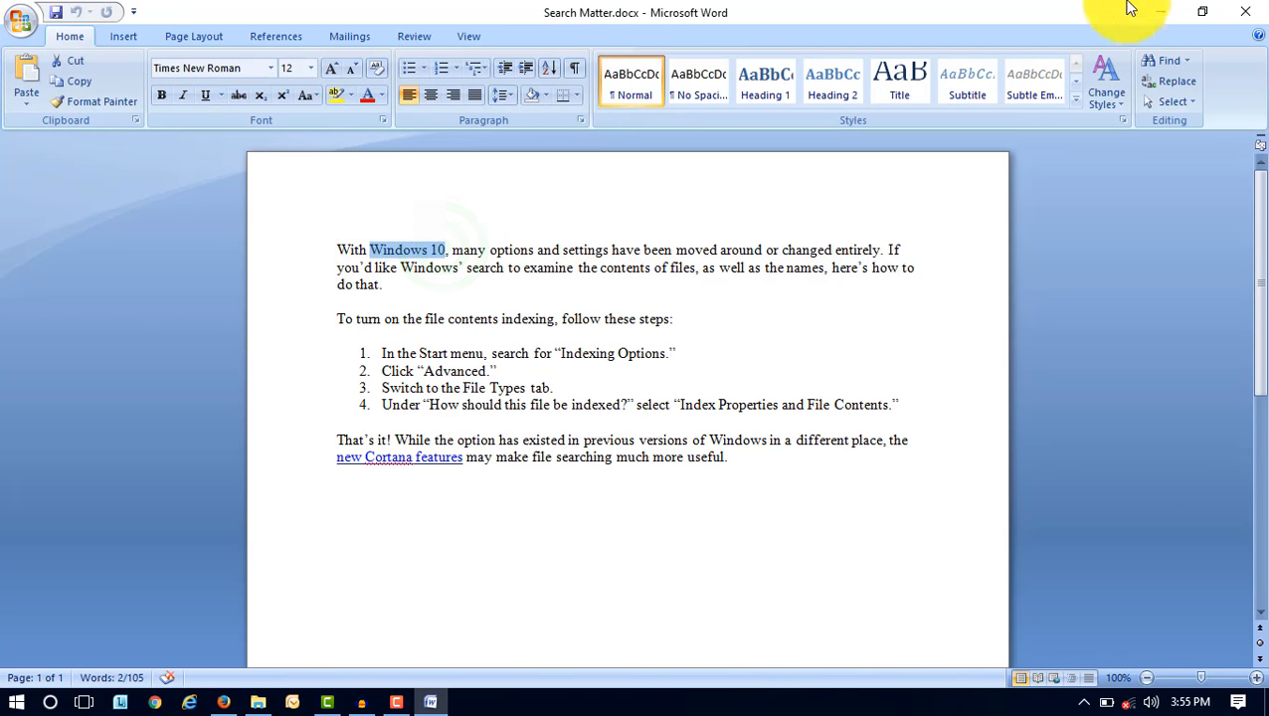